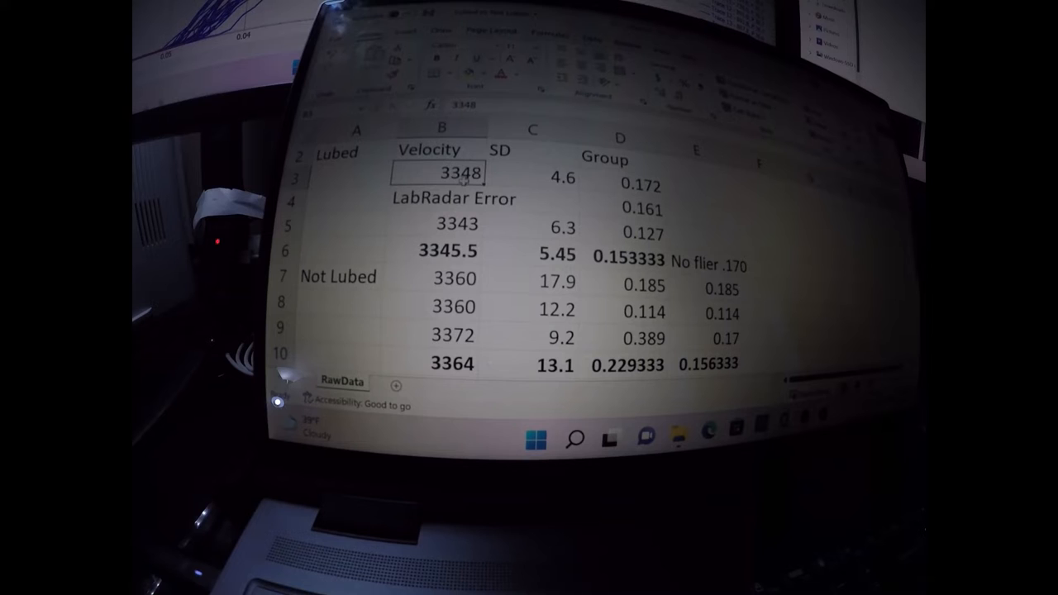
pyautogui.click(625, 189)
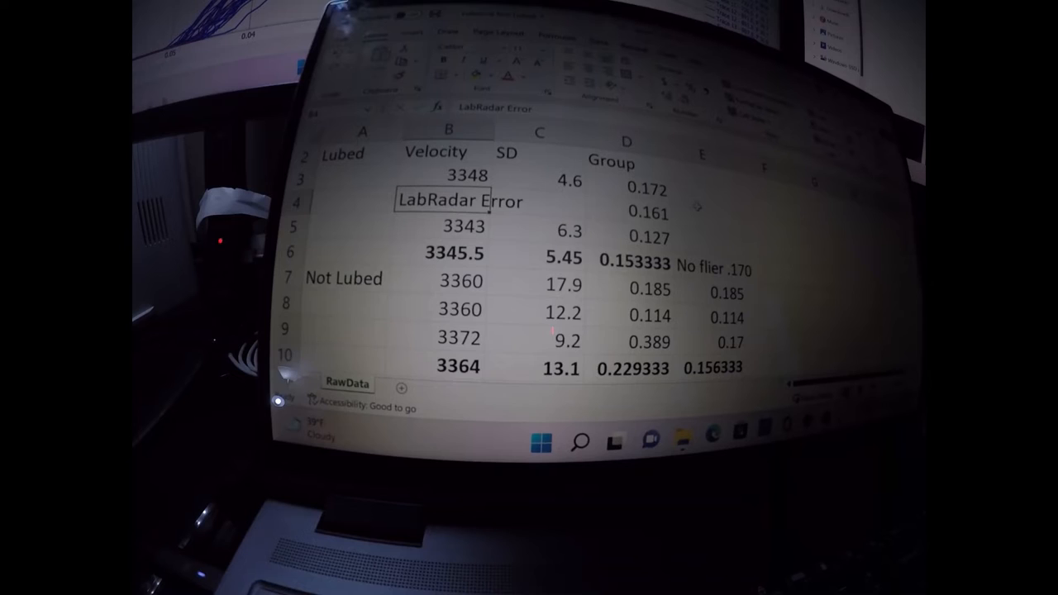
pyautogui.click(449, 279)
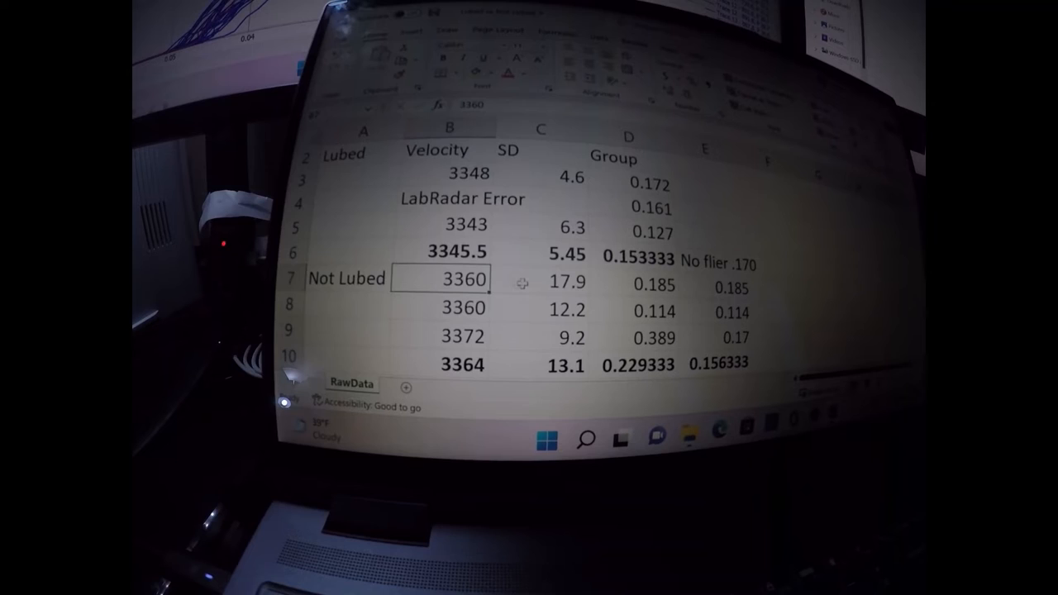
pyautogui.click(648, 281)
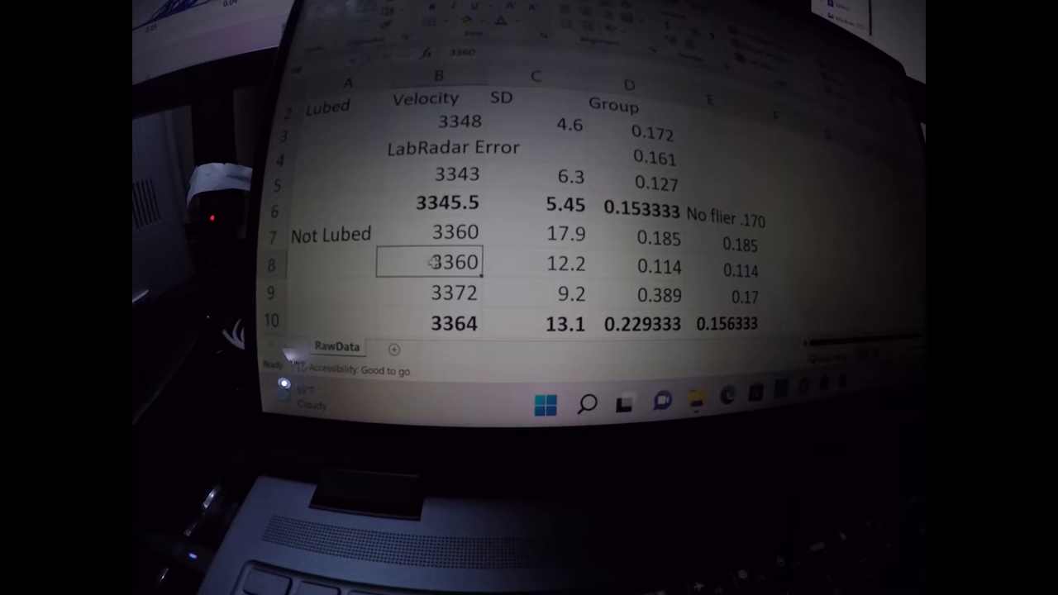
pyautogui.click(653, 266)
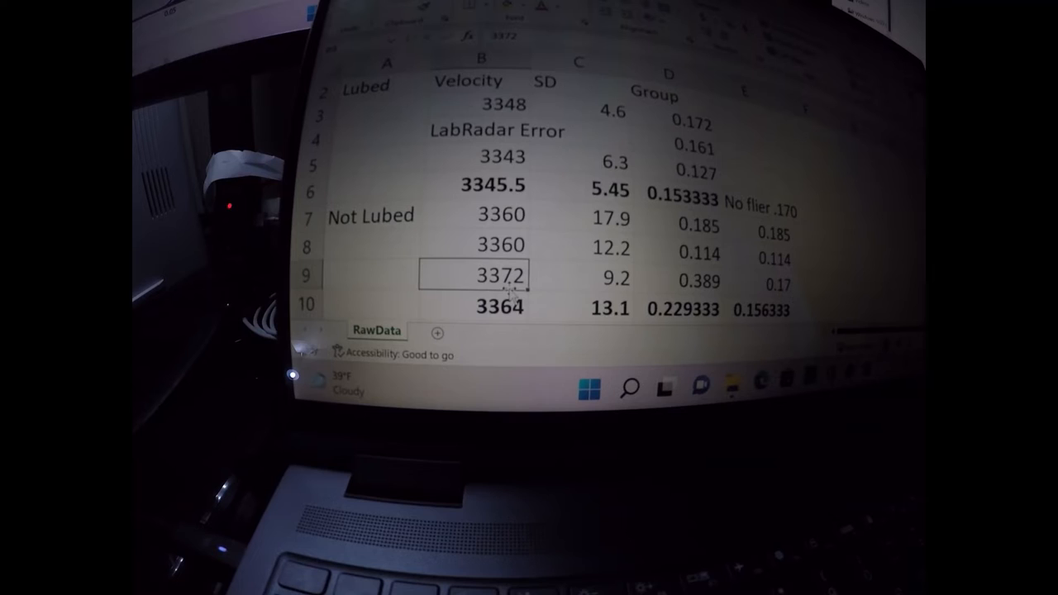
pyautogui.click(671, 284)
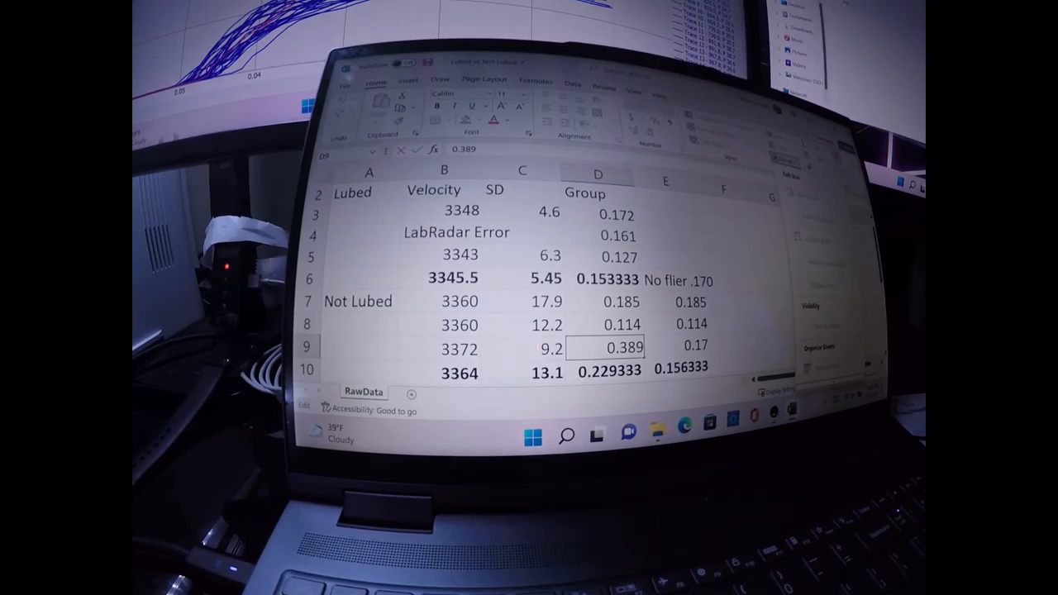
pyautogui.click(706, 334)
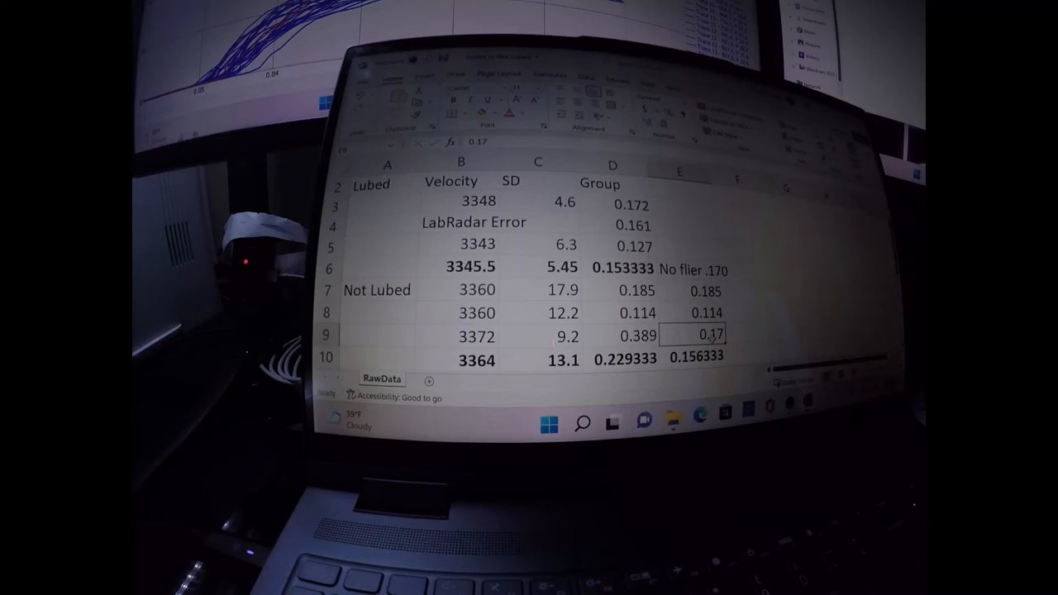
pyautogui.click(625, 324)
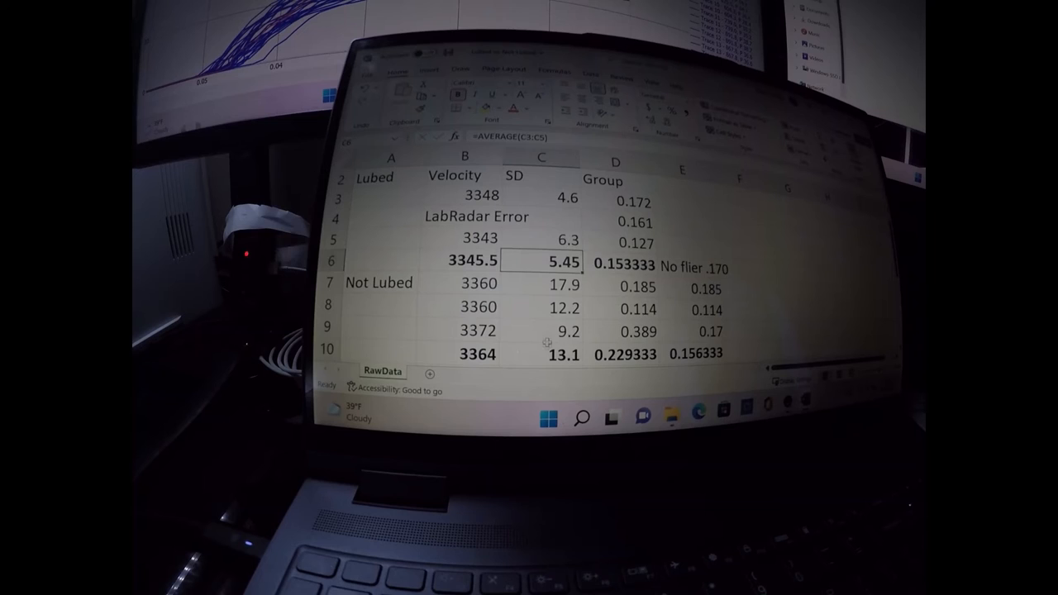
pyautogui.click(539, 351)
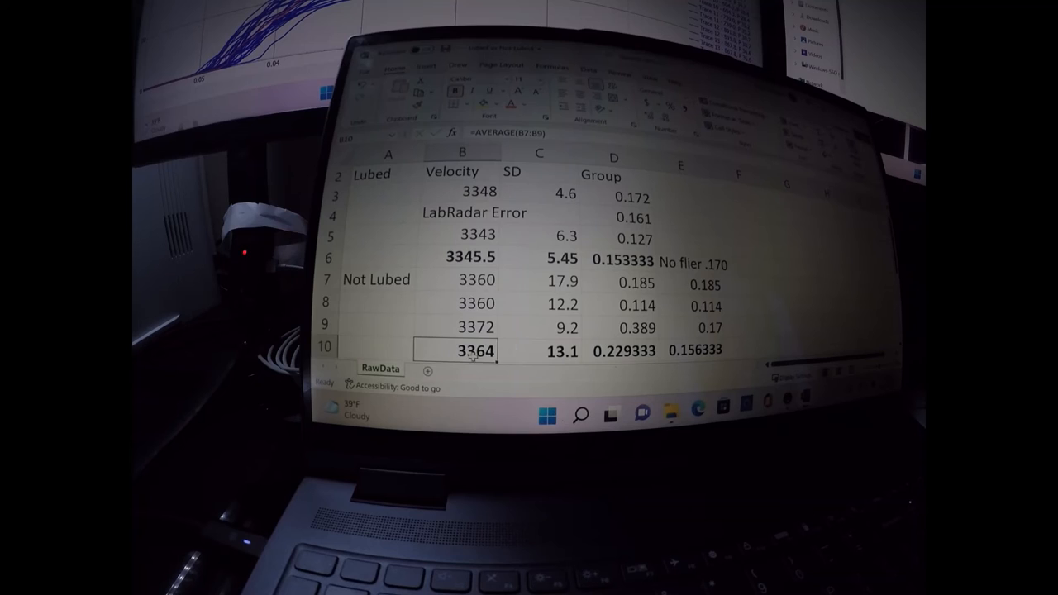
pyautogui.click(539, 350)
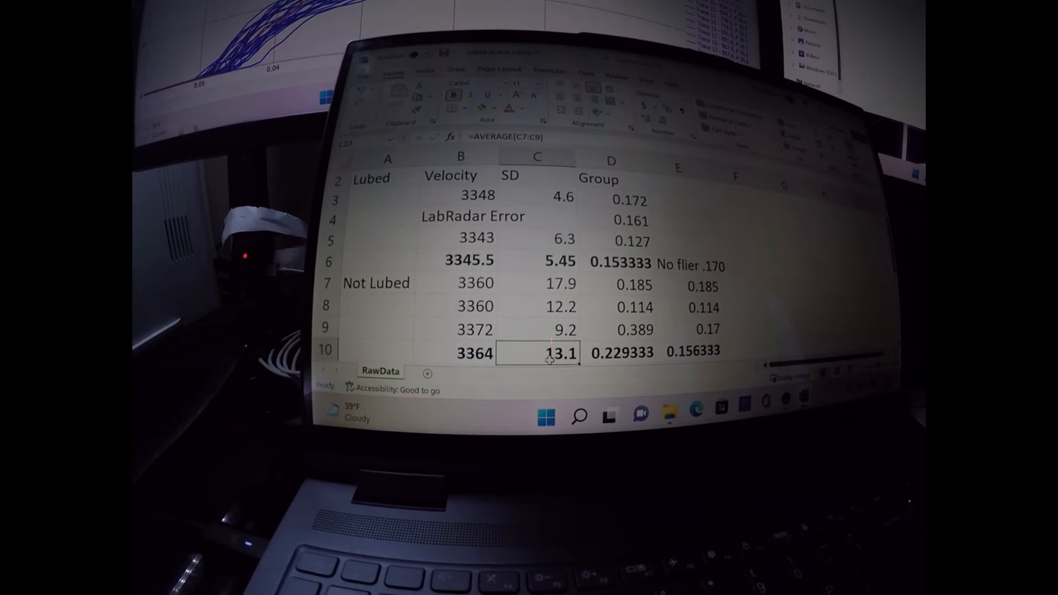
pyautogui.click(610, 255)
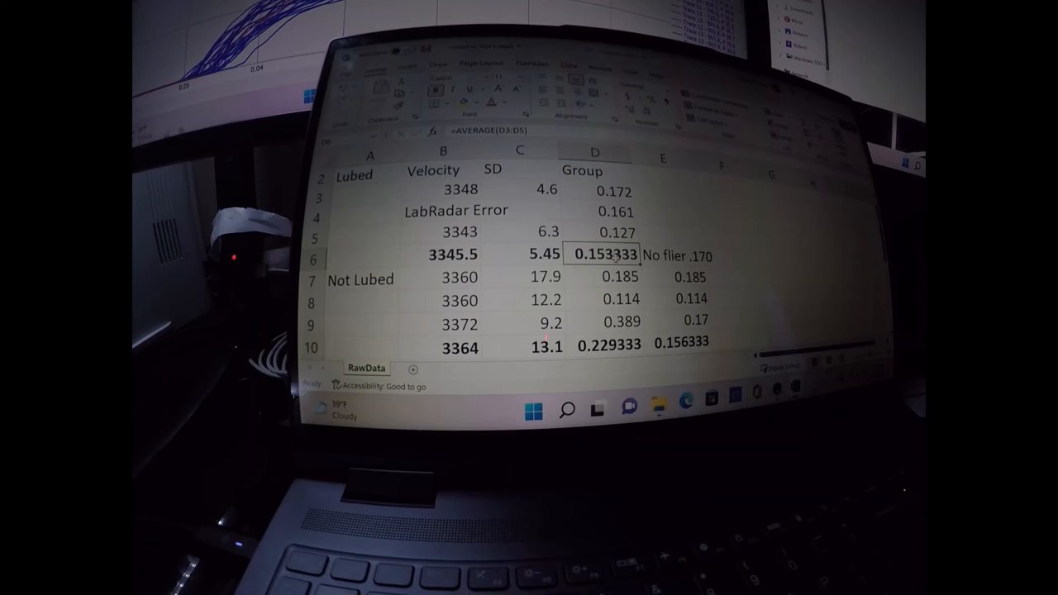
pyautogui.click(585, 337)
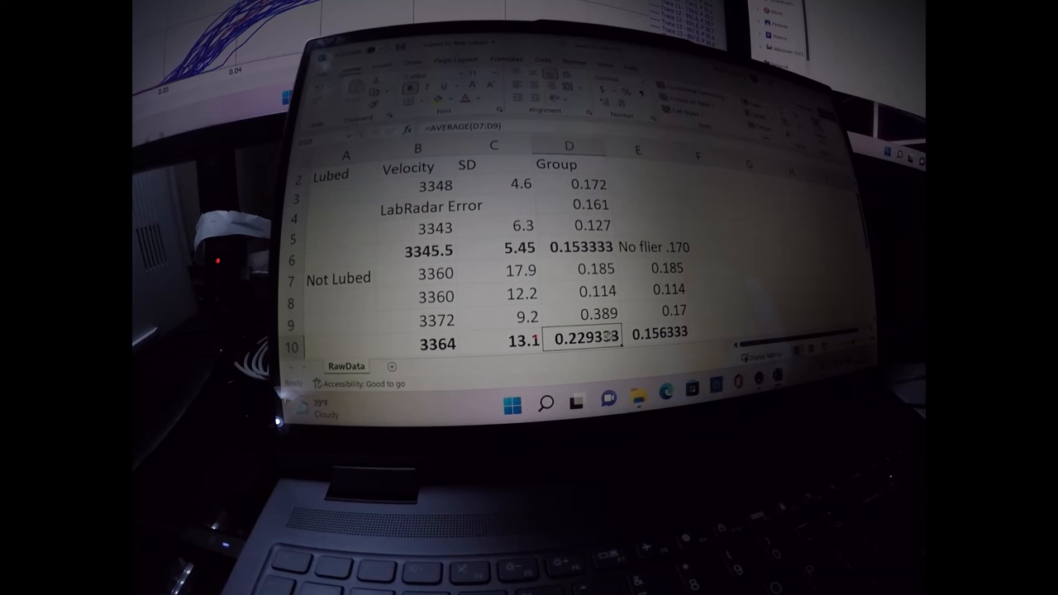